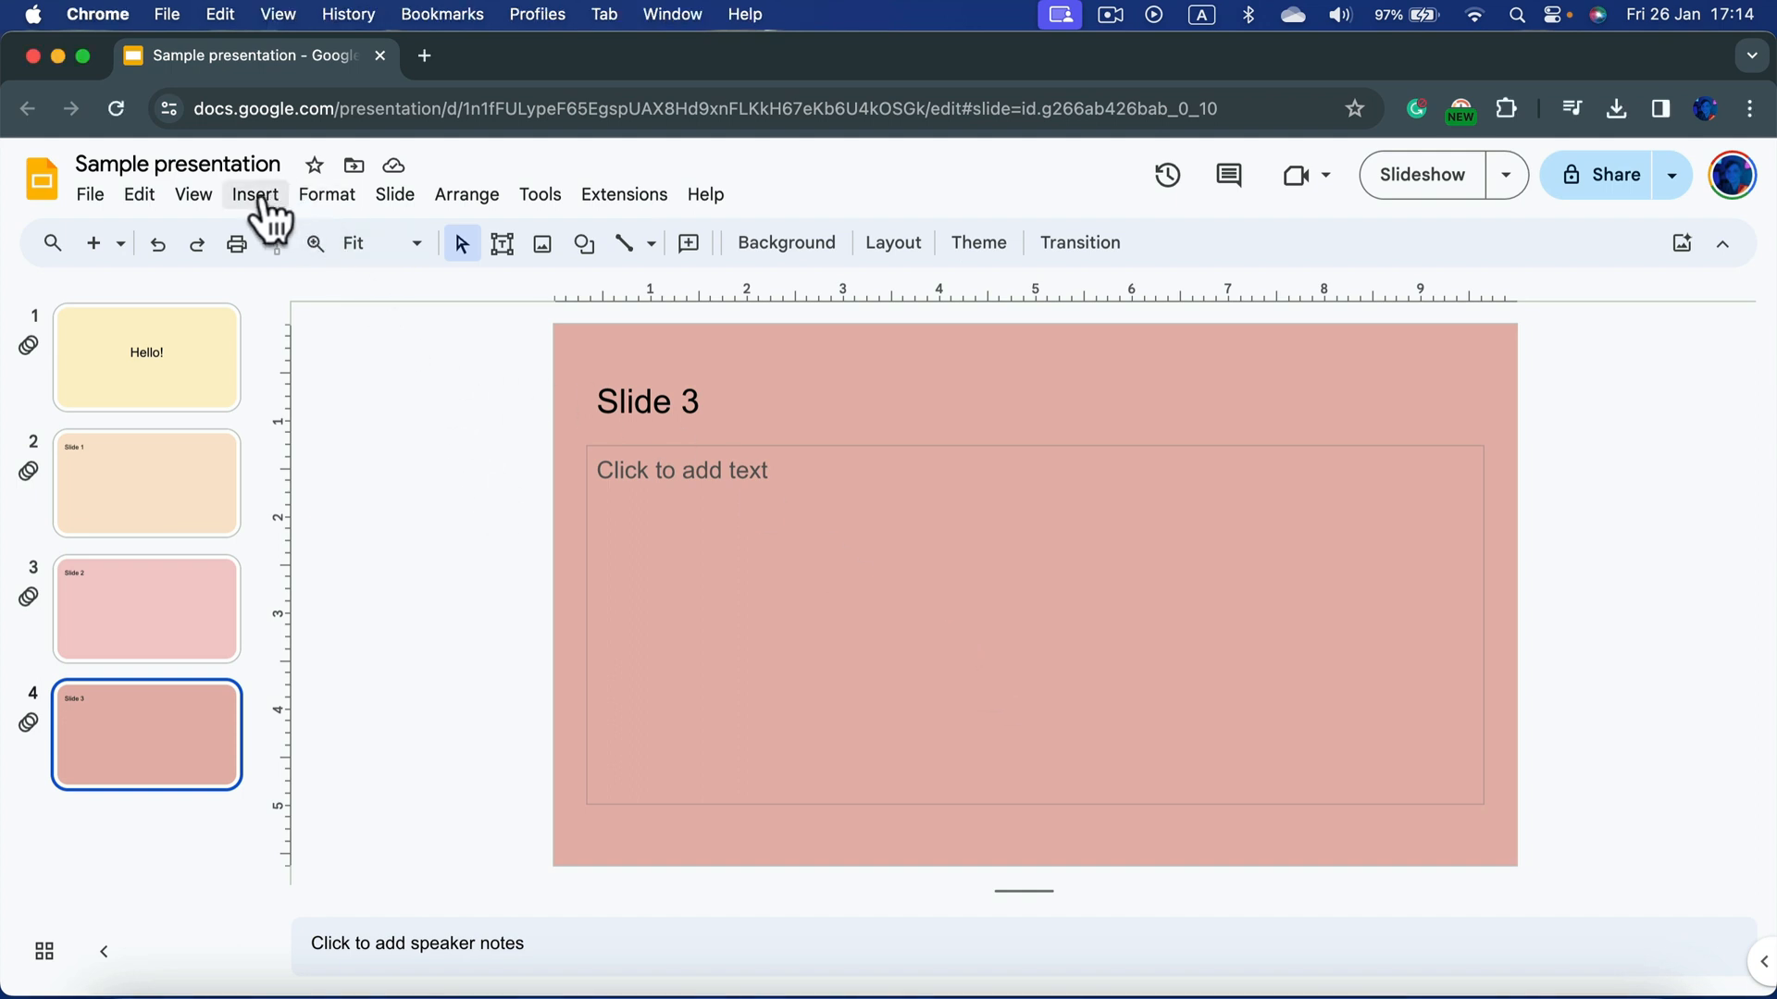
Open the Insert menu in the Slides menu bar.
click(256, 193)
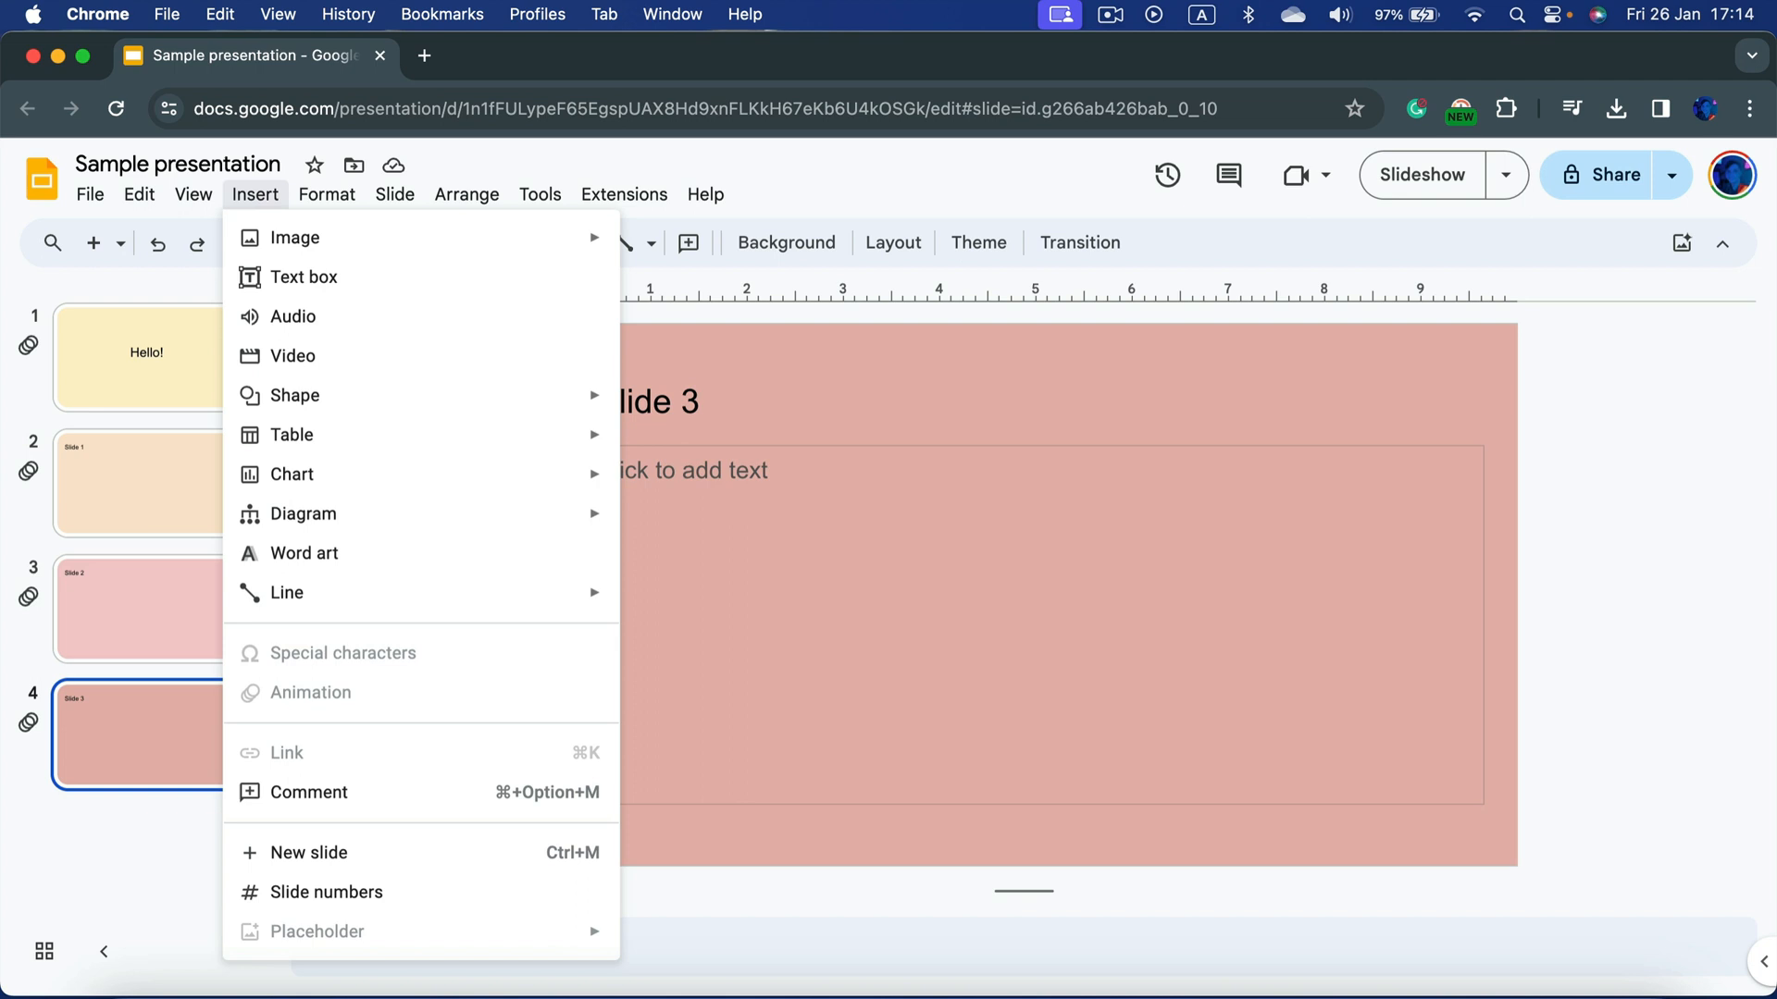
mouse_move(269, 222)
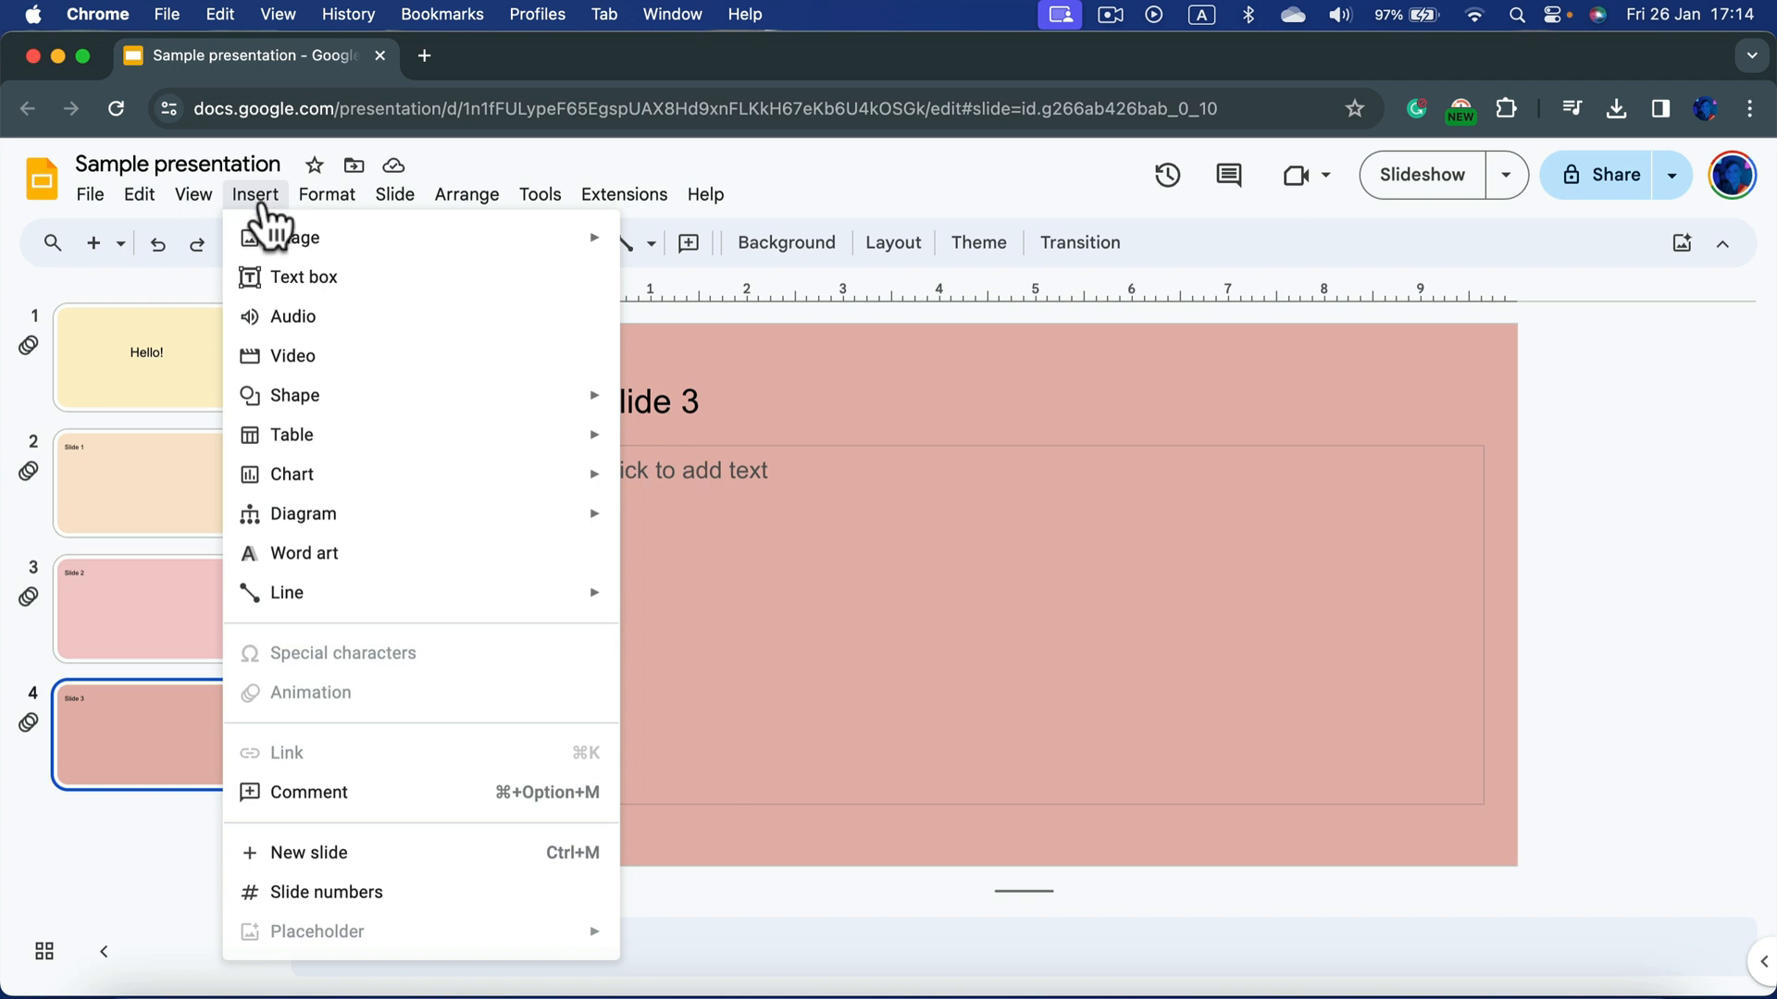
mouse_move(338, 363)
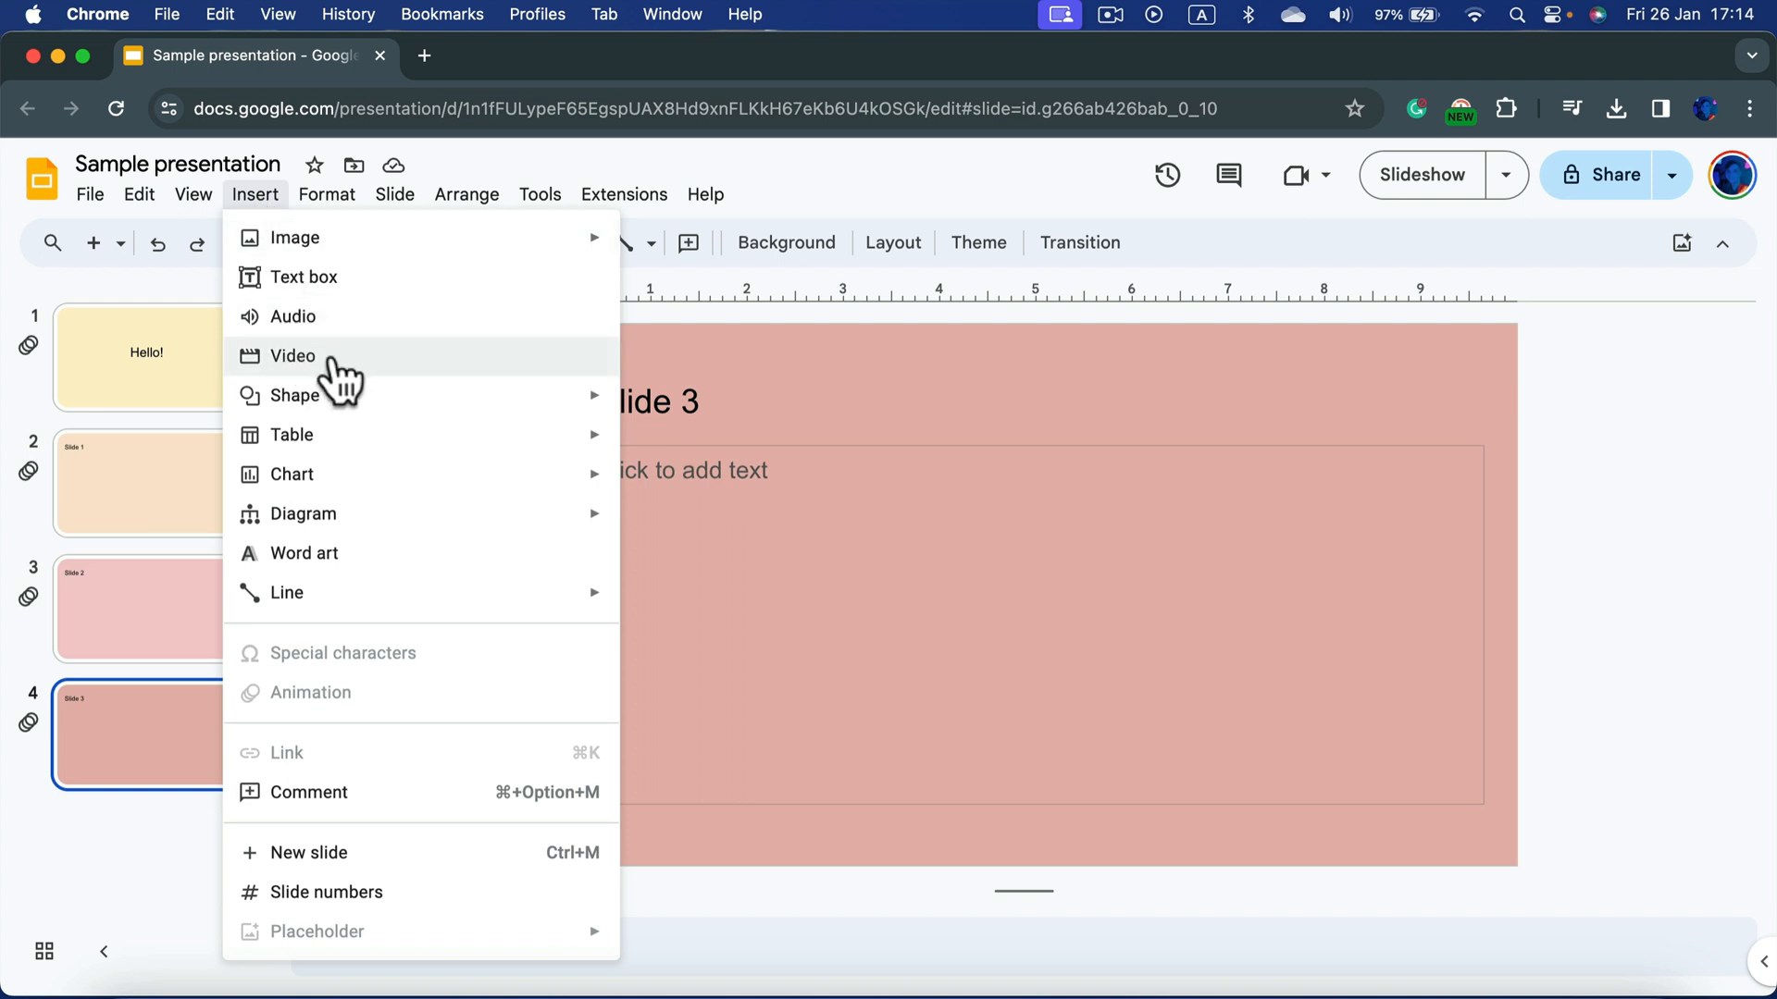
Choose Video from the Insert menu to bring up the YouTube video dialog.
click(293, 355)
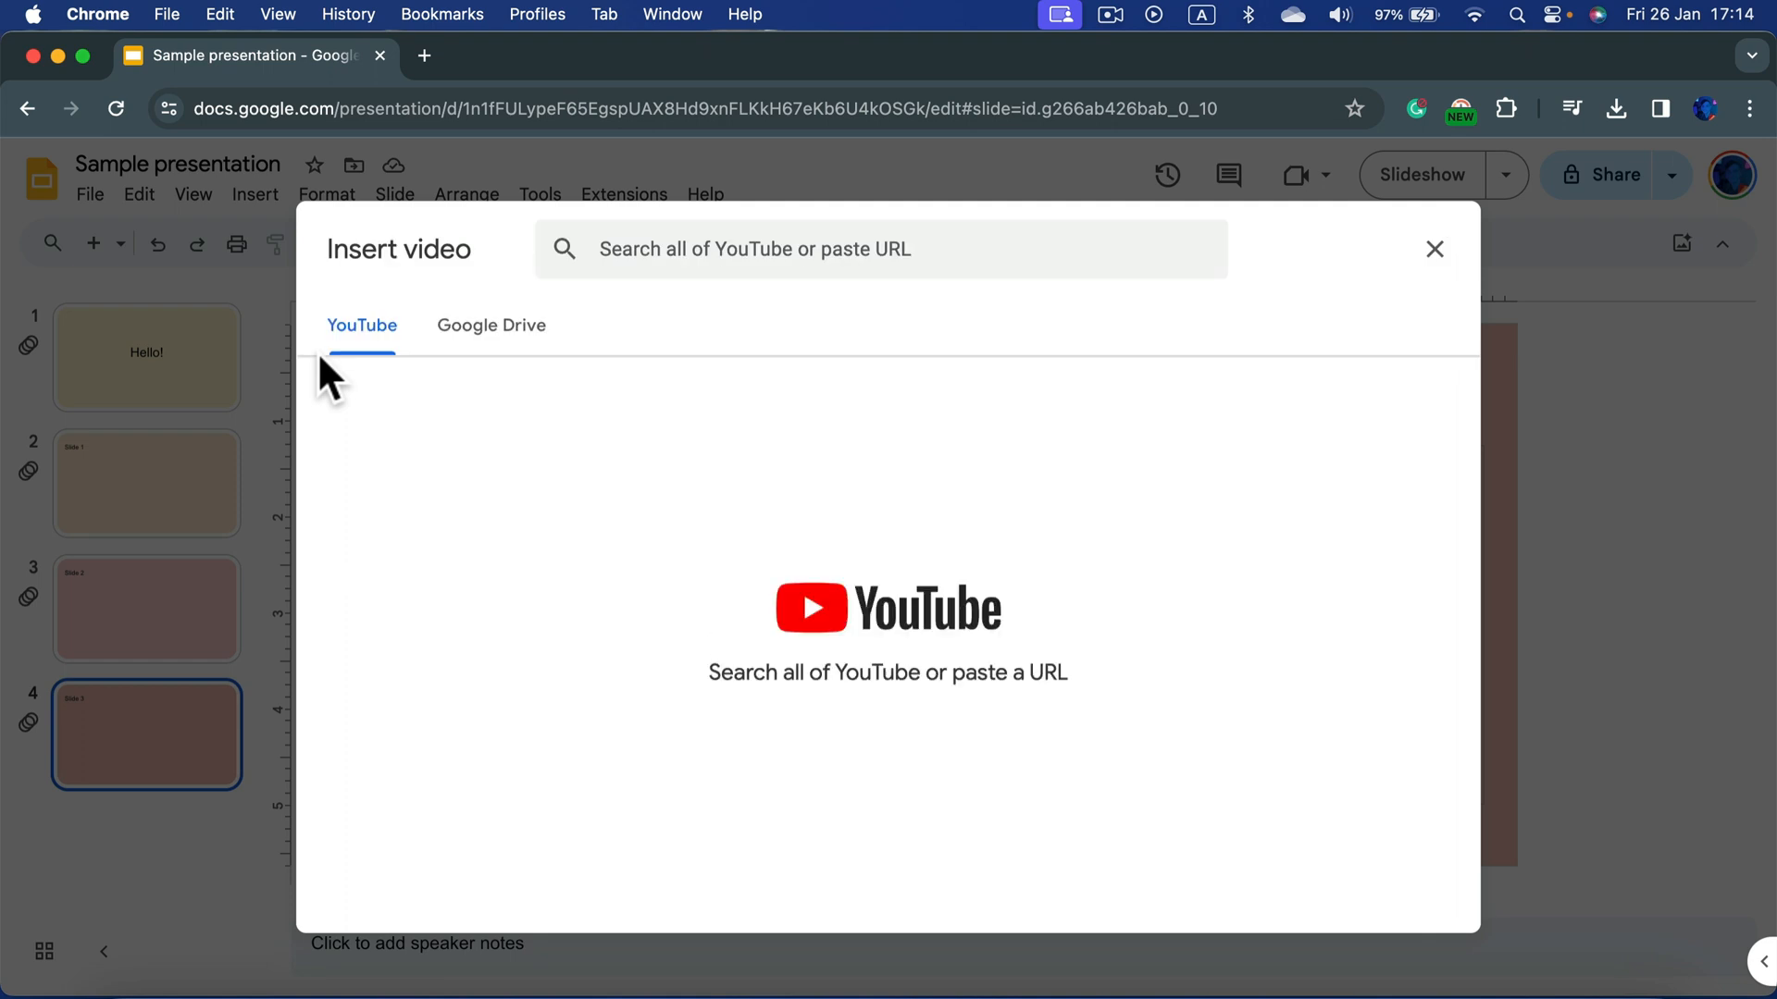
mouse_move(492, 324)
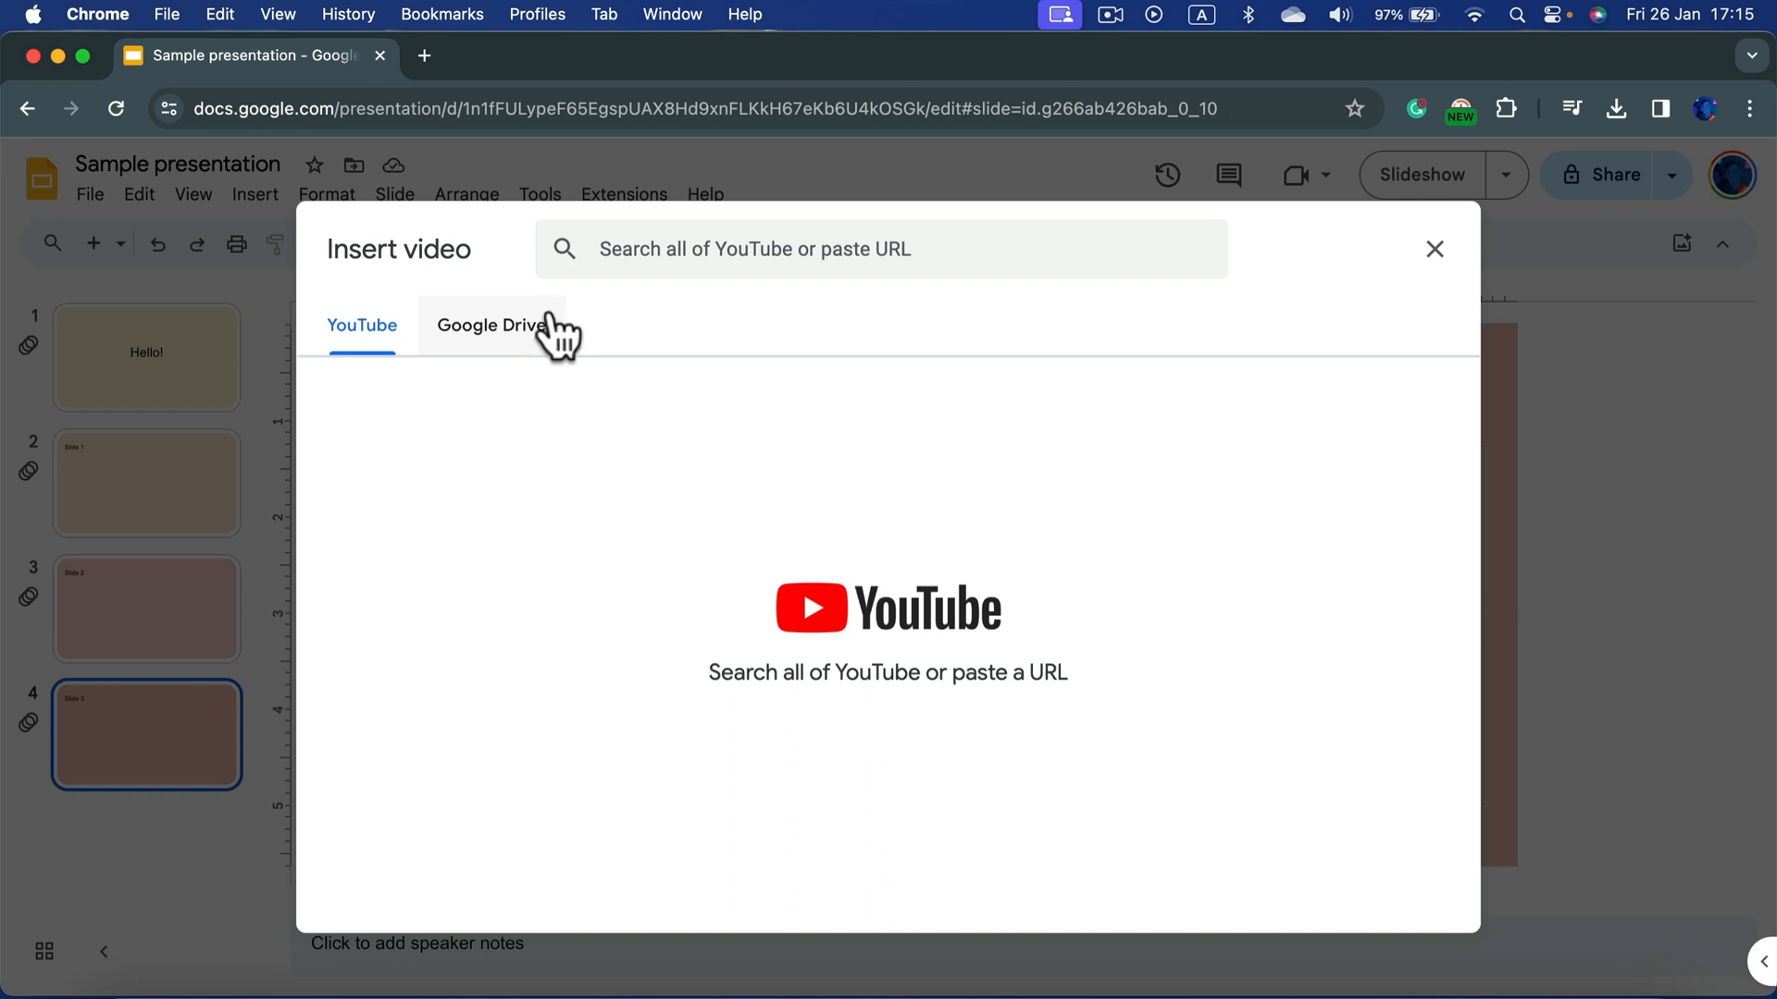
mouse_move(512, 363)
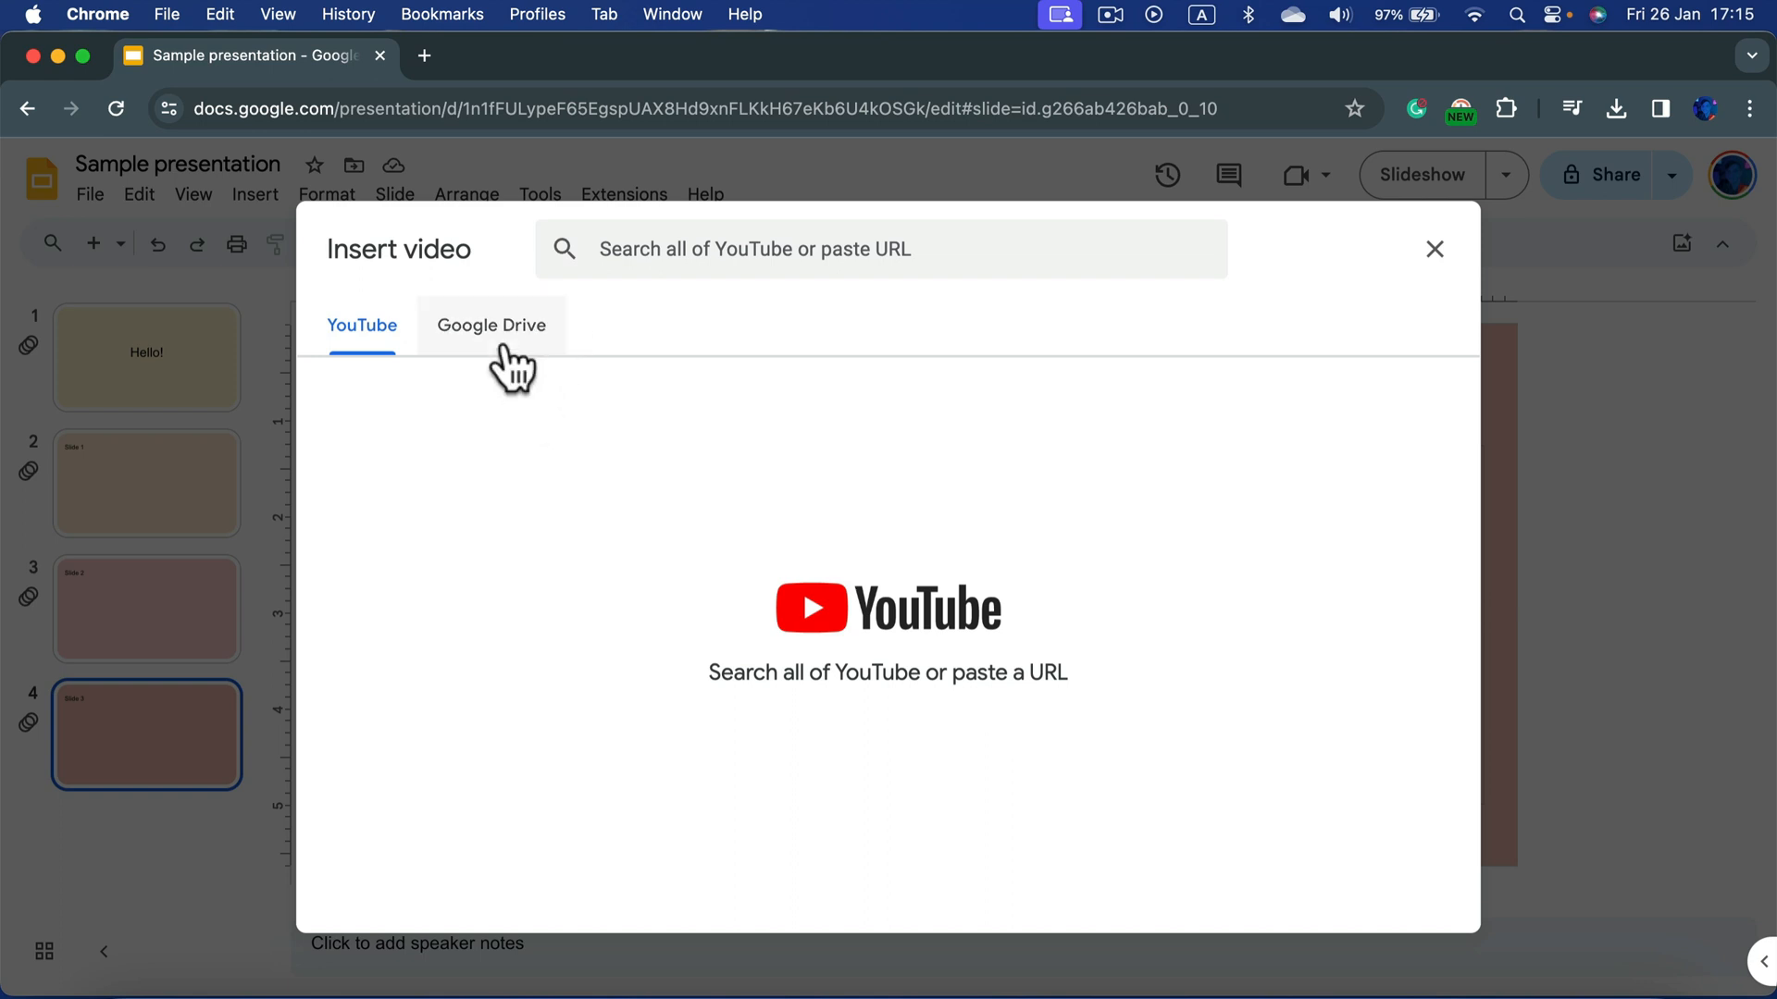
mouse_move(362, 339)
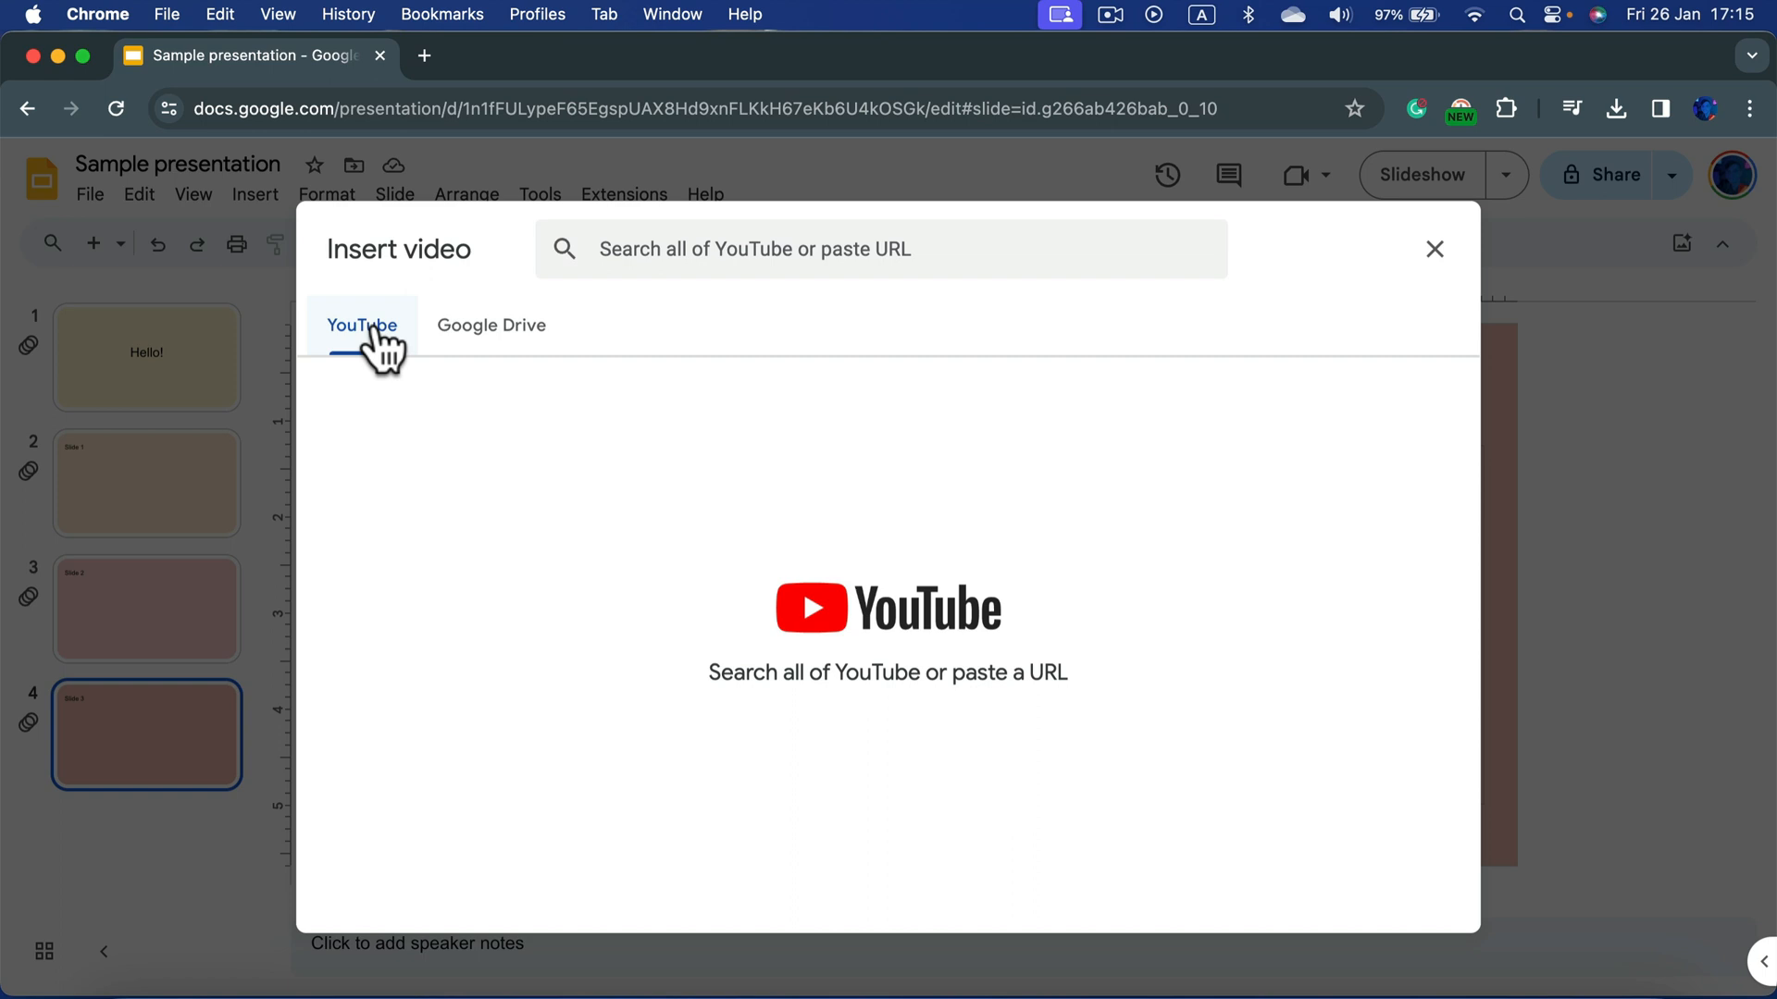
mouse_move(990, 323)
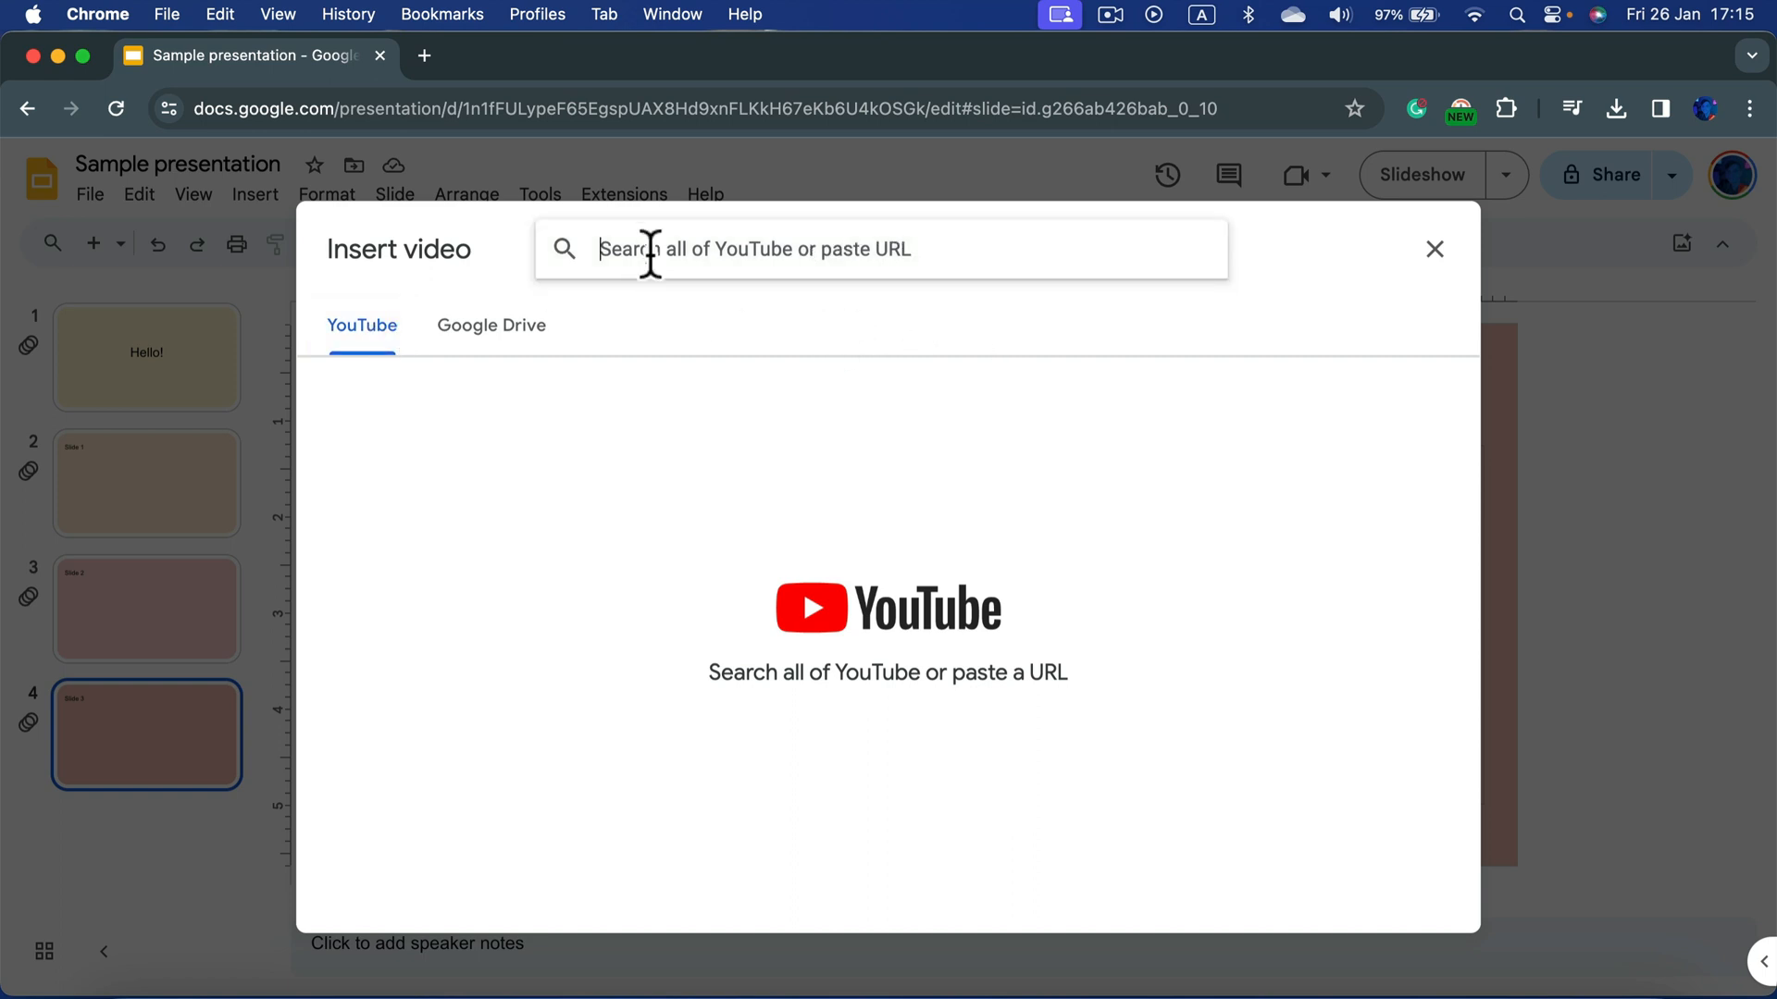
text(https://youtu.be/gQRzyiyx_bg?si=dSHt6iO5yi9t2kVt)
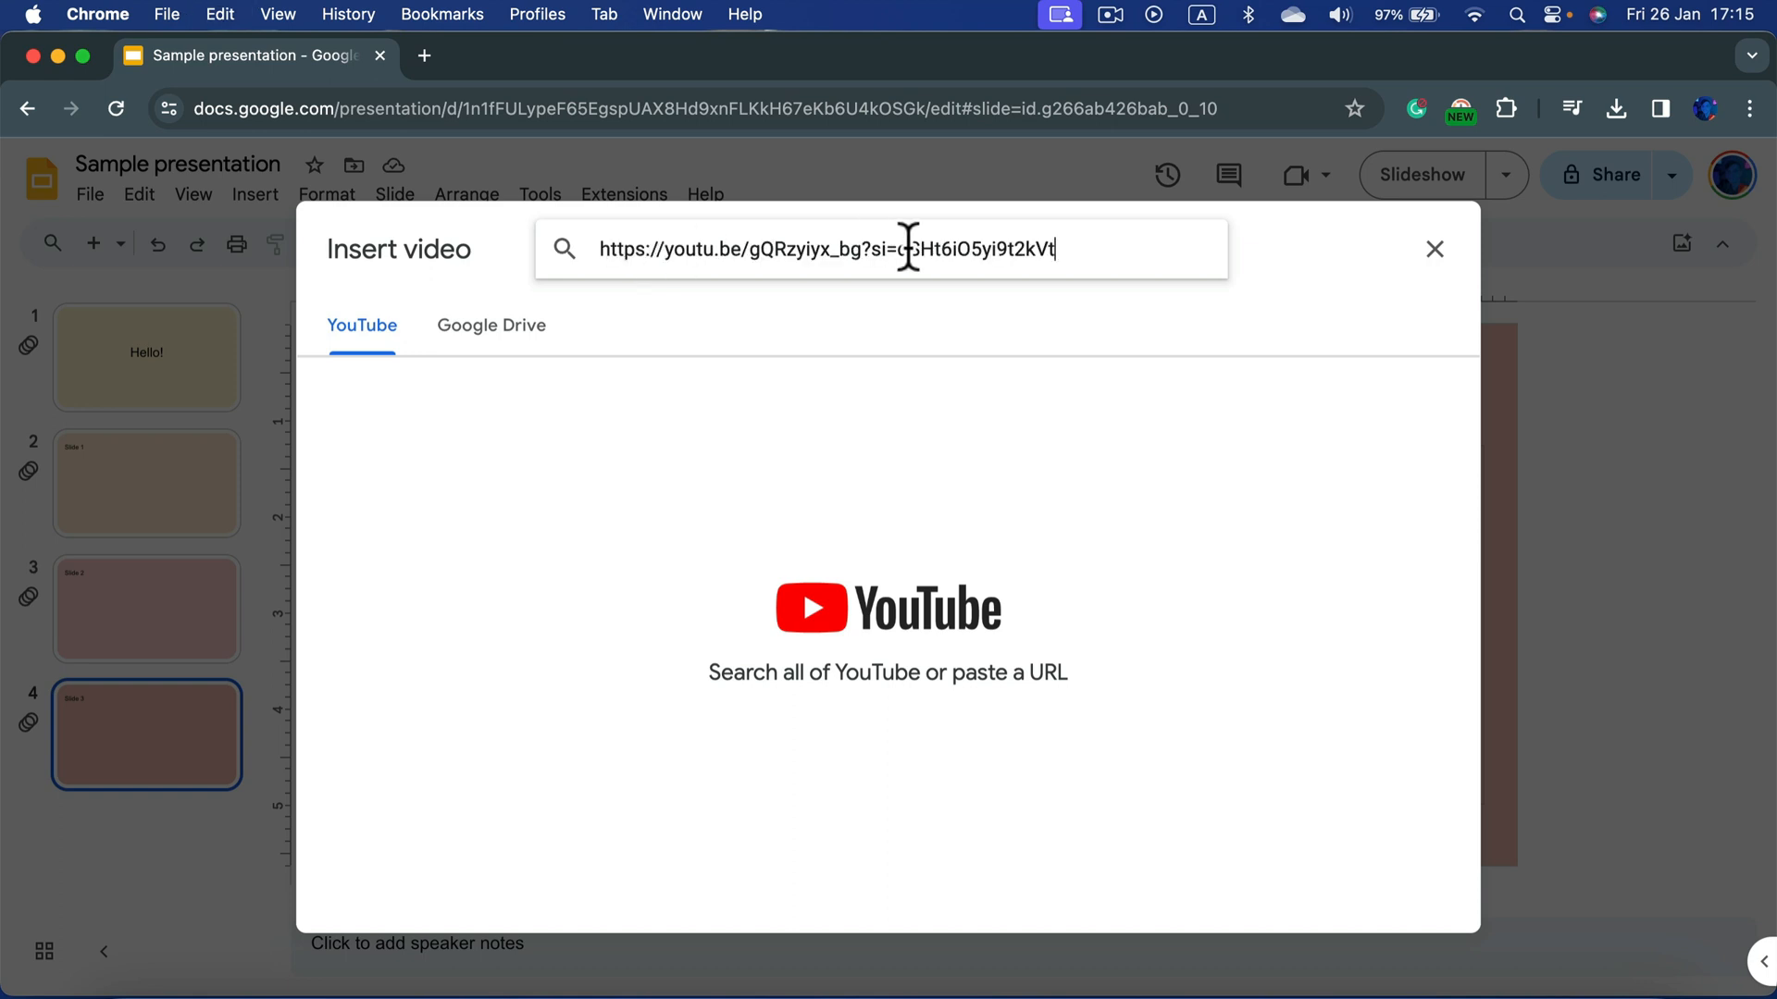
key(enter)
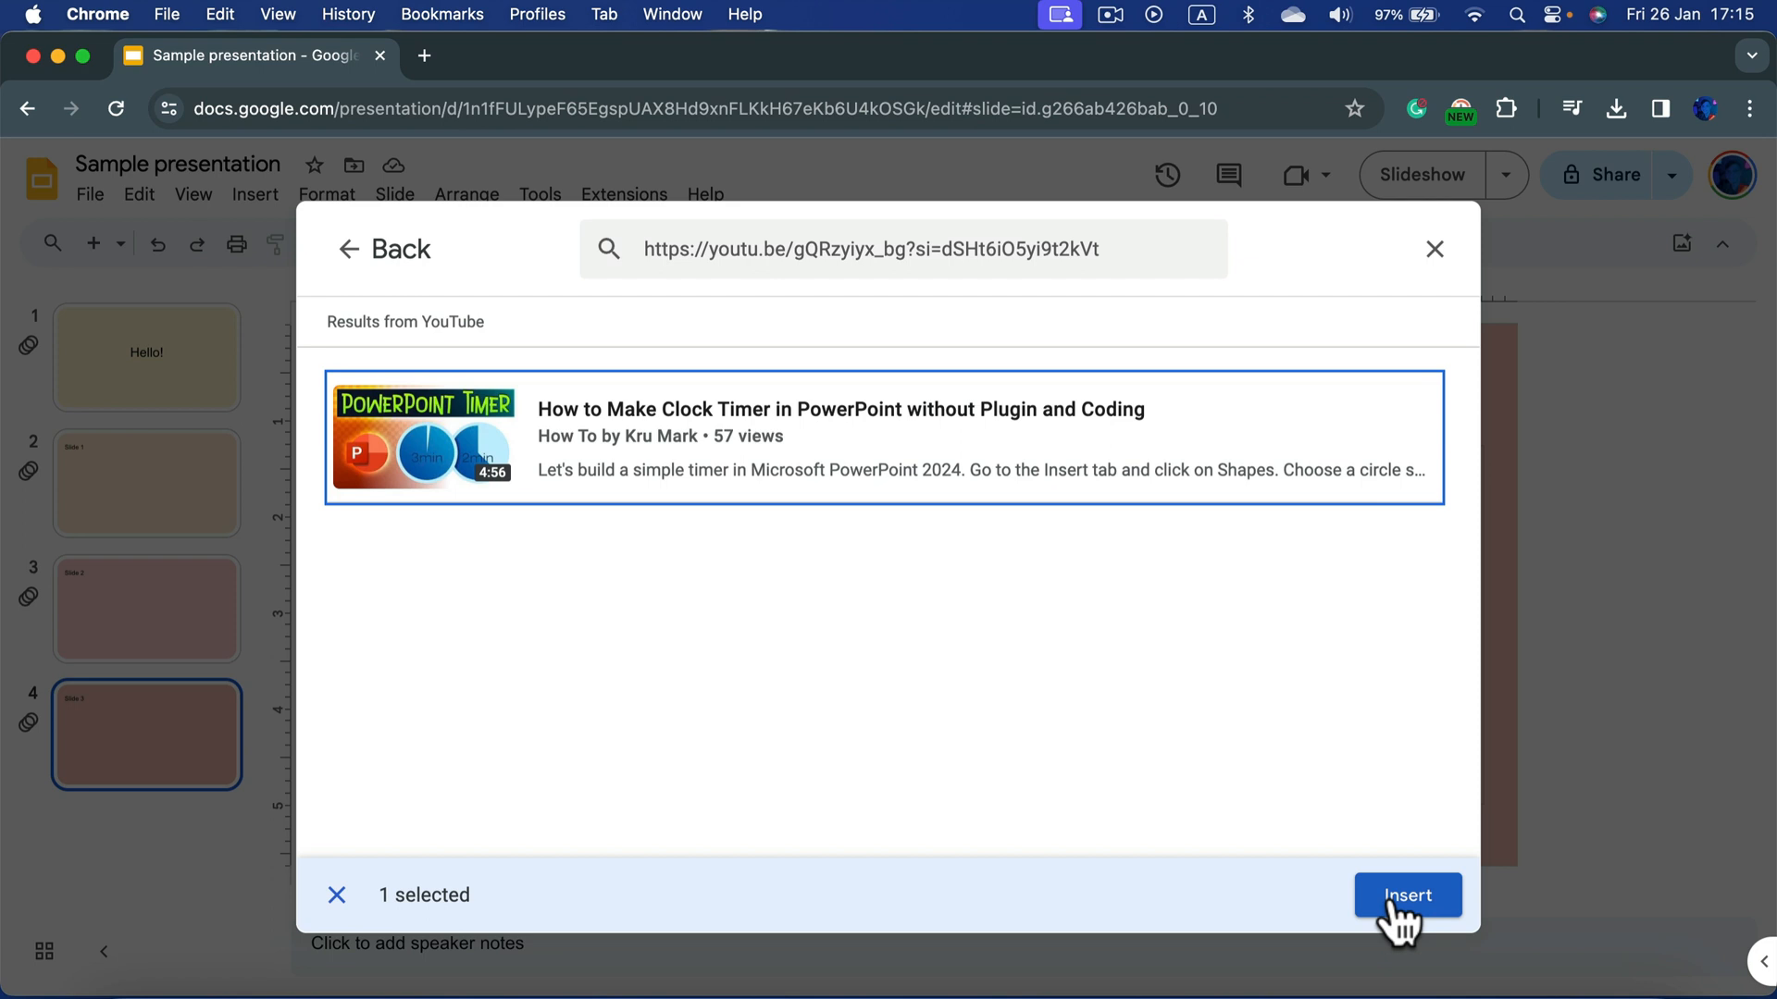
click(1405, 895)
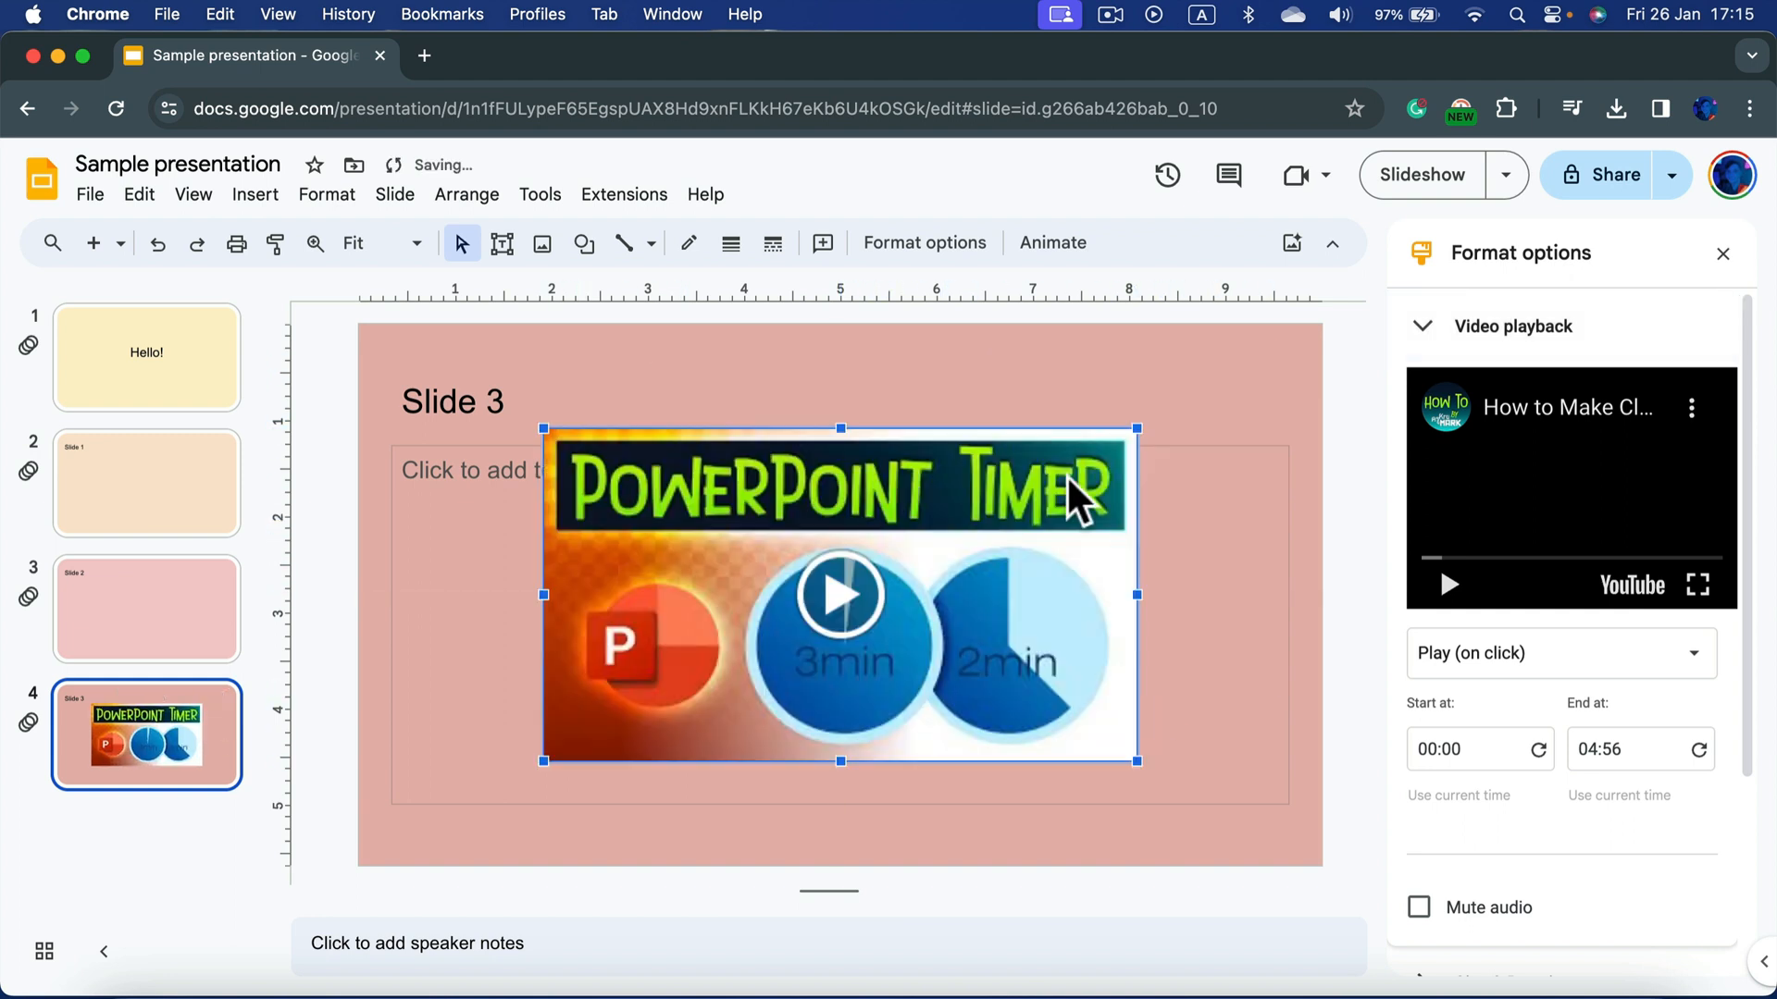
mouse_move(1272, 388)
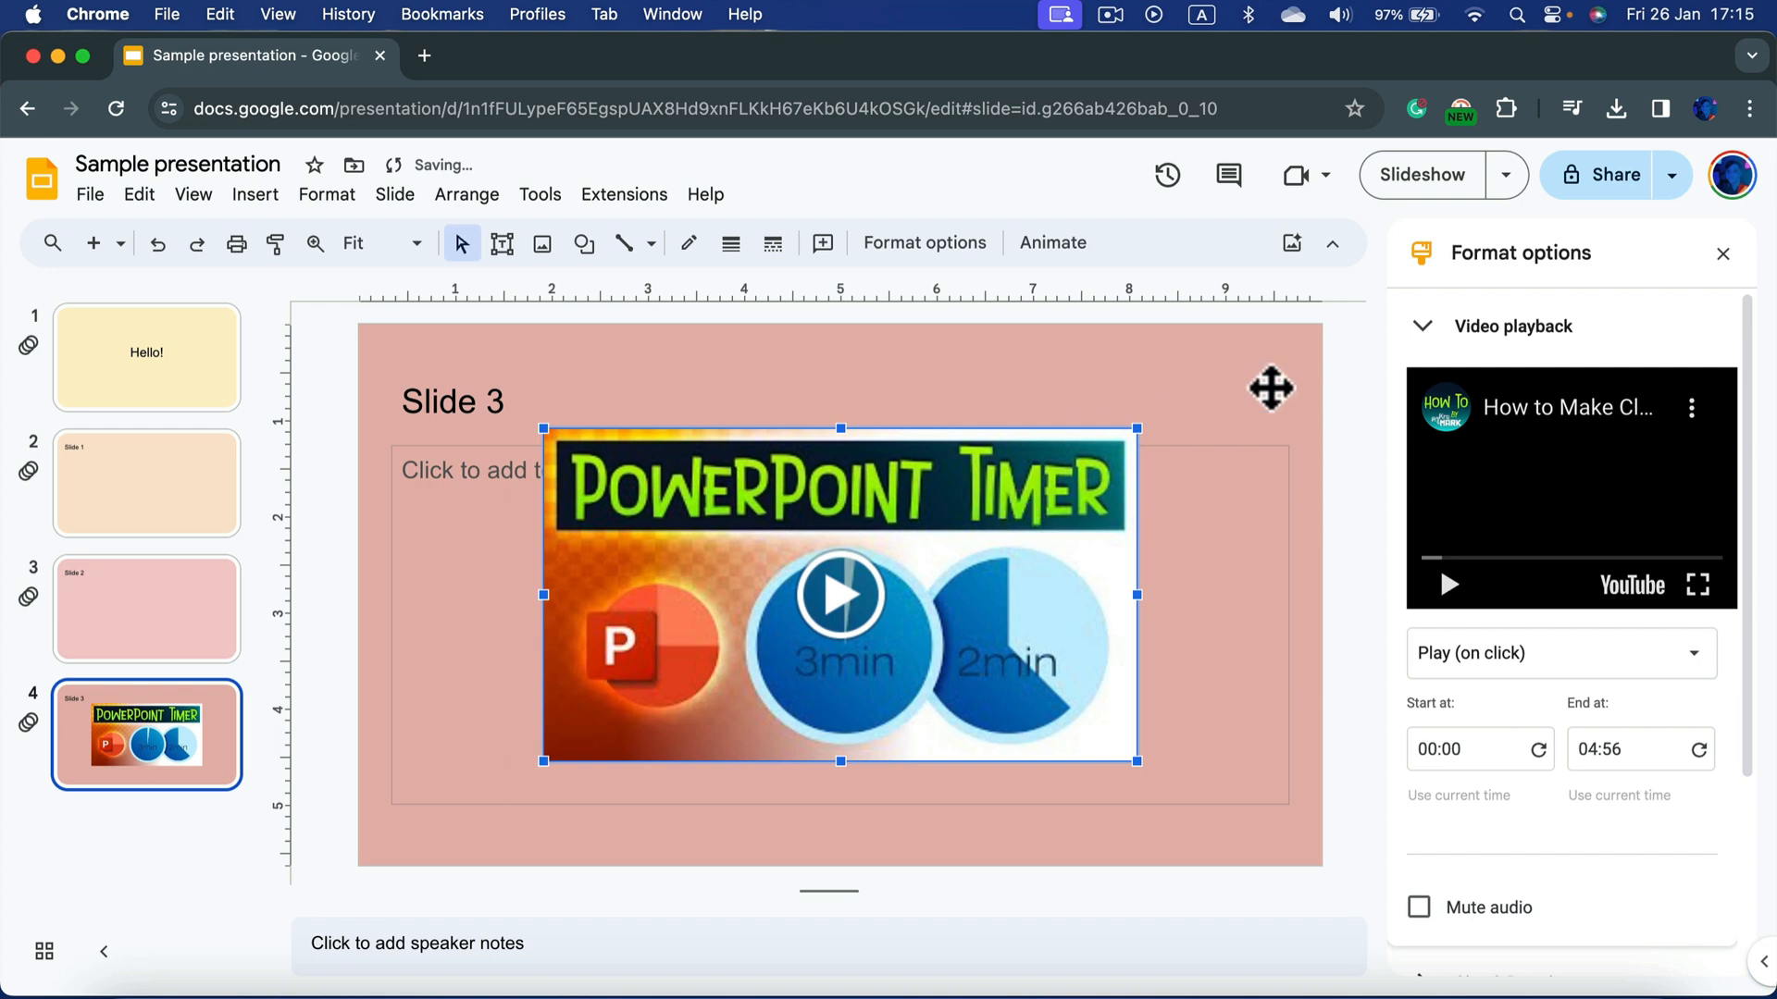
click(1560, 653)
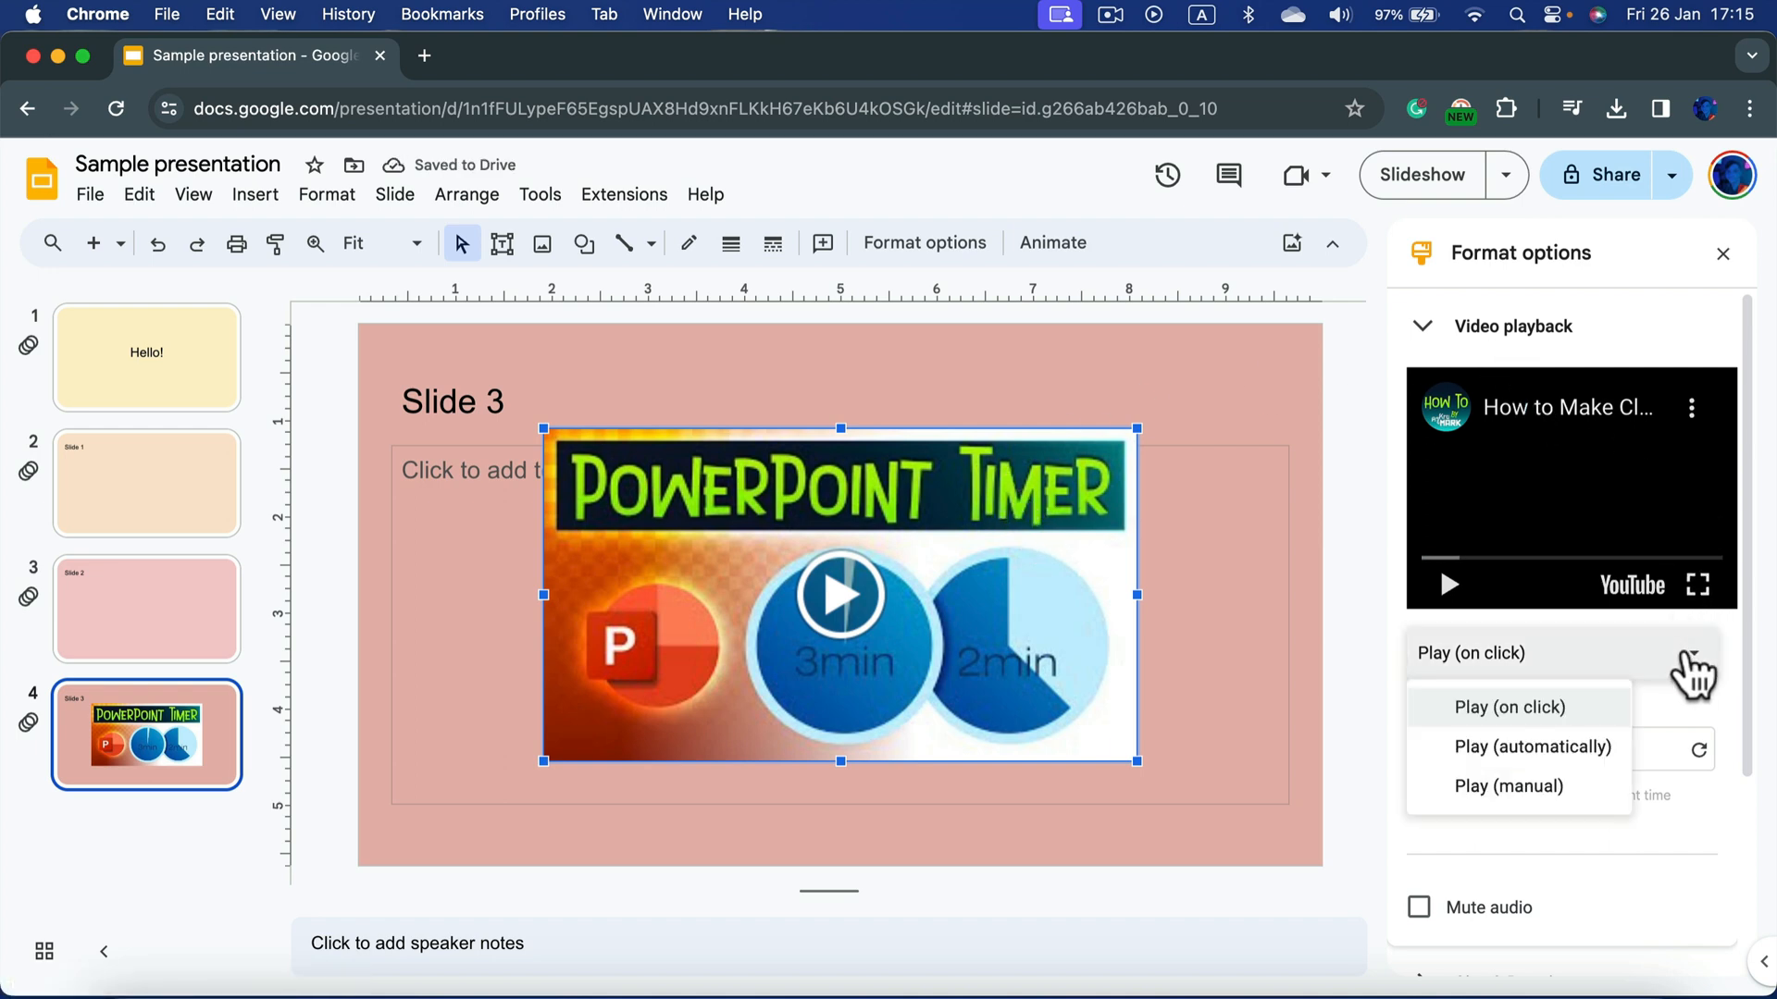
mouse_move(1558, 771)
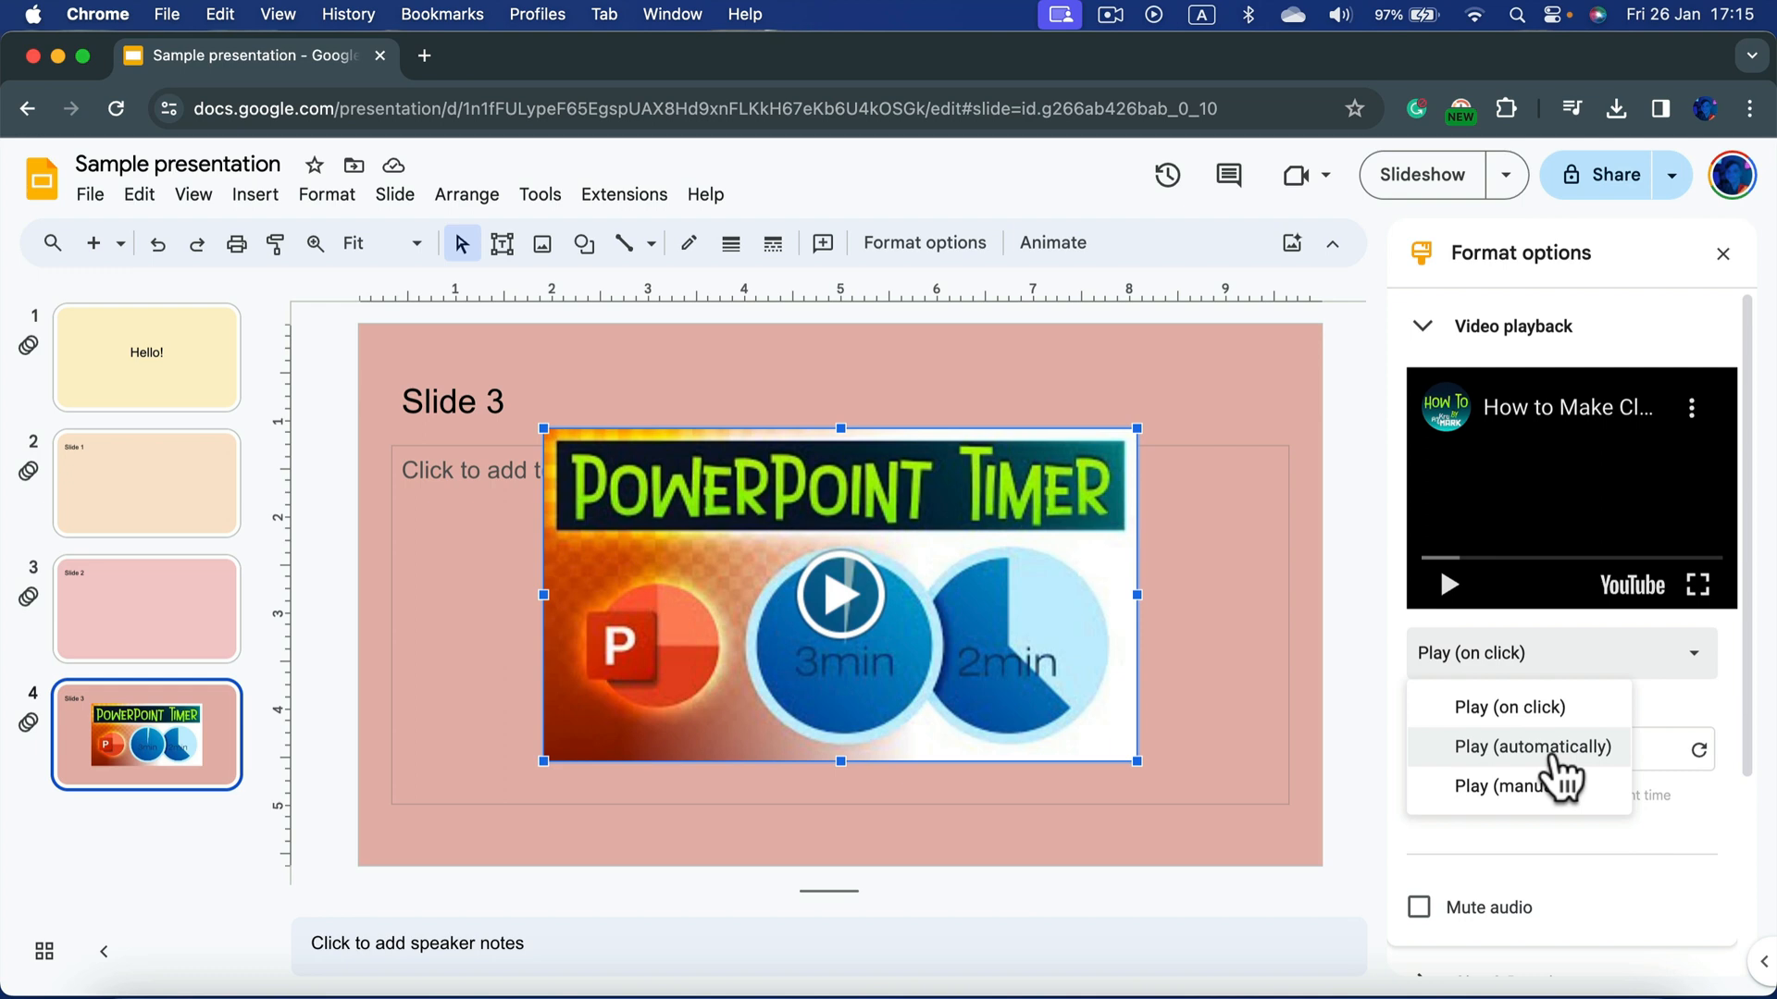
mouse_move(1558, 708)
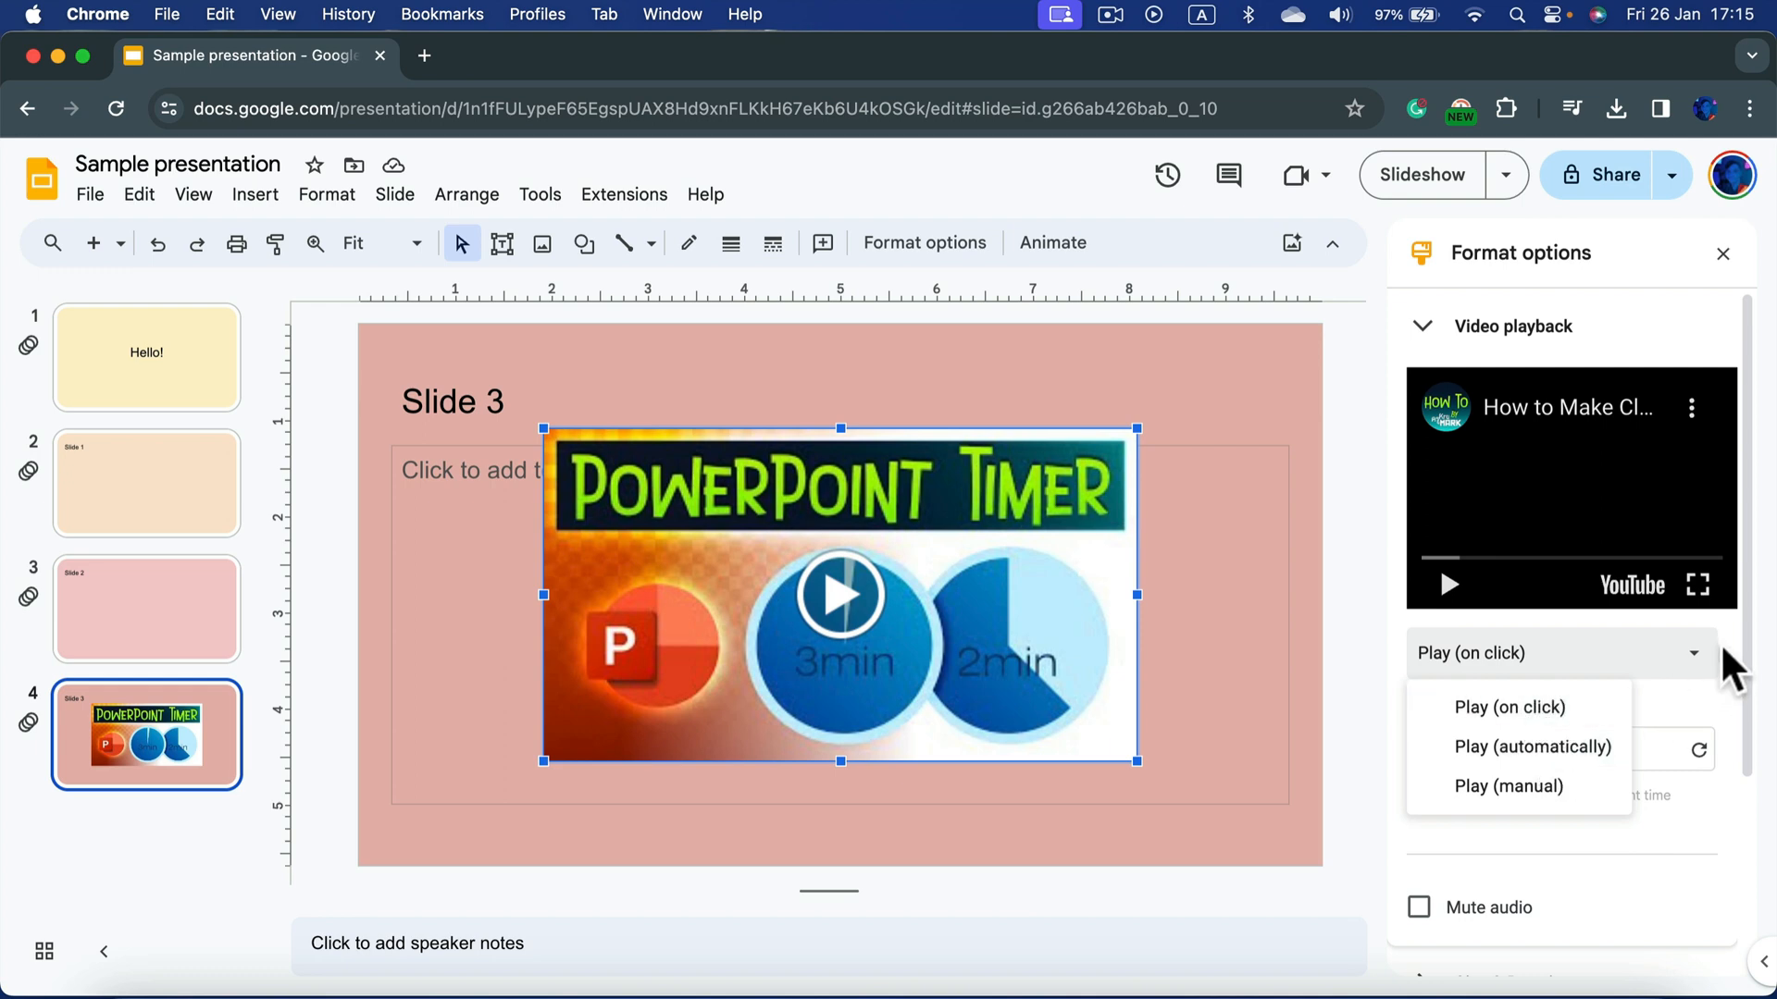
click(1509, 706)
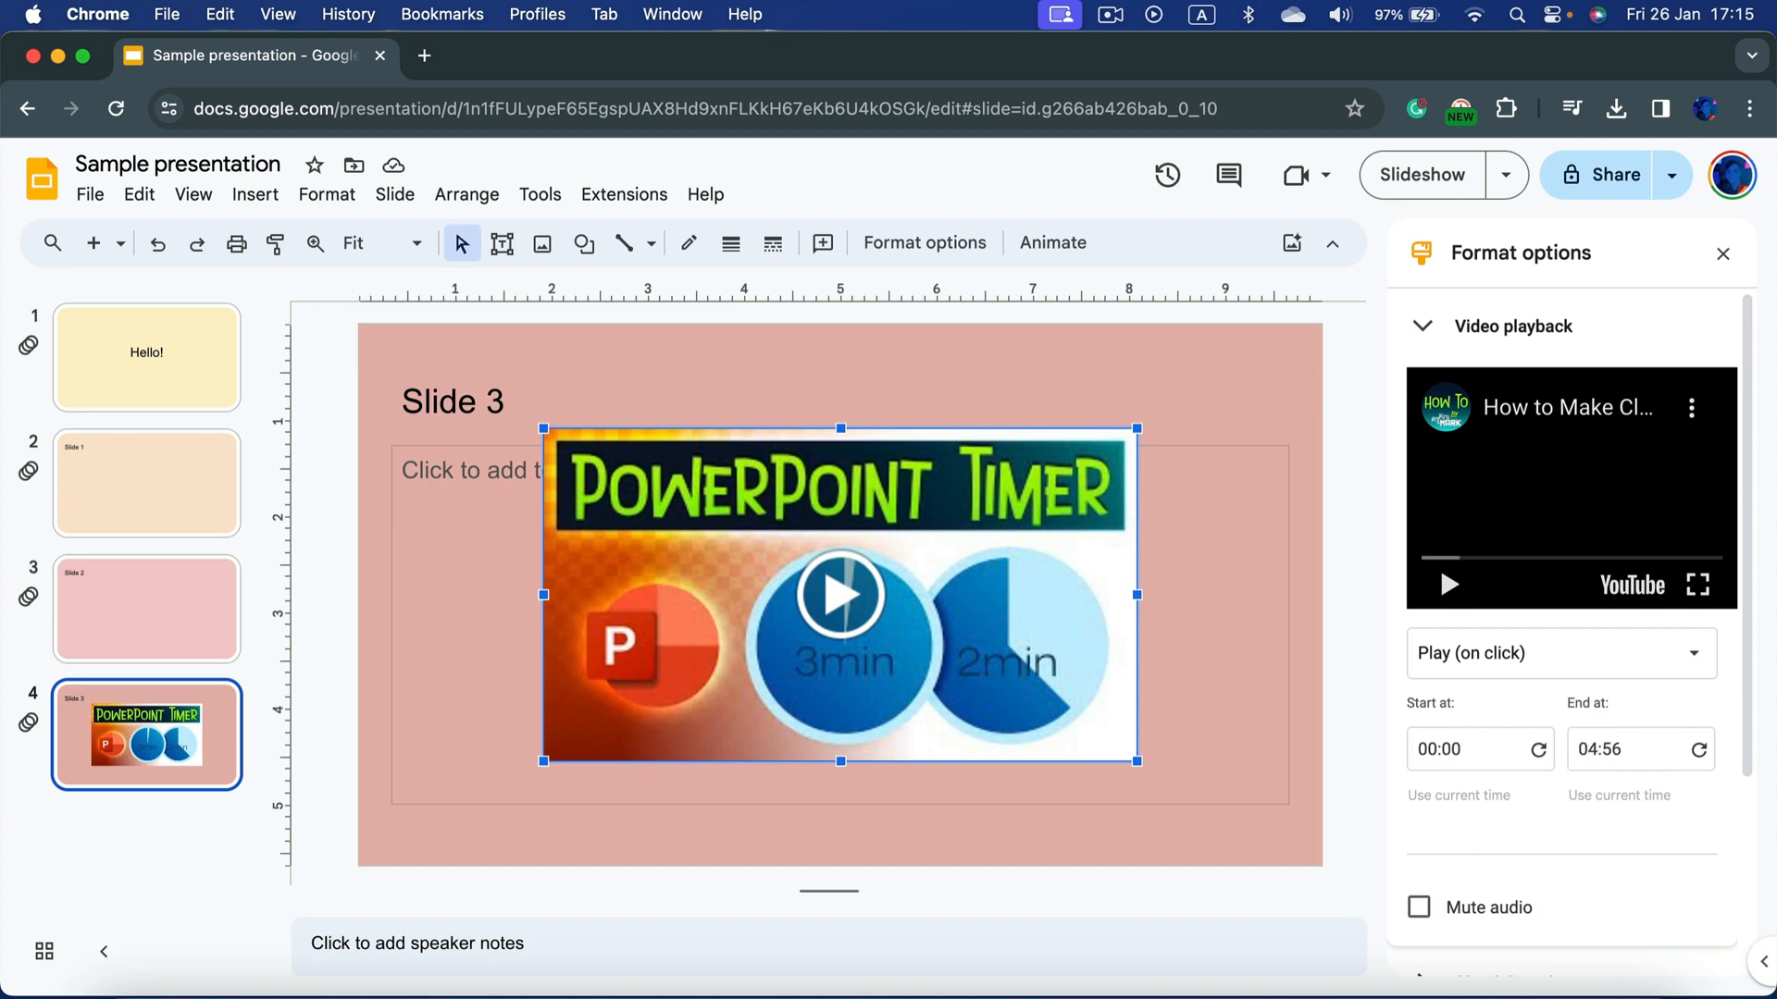
scroll(down, 3)
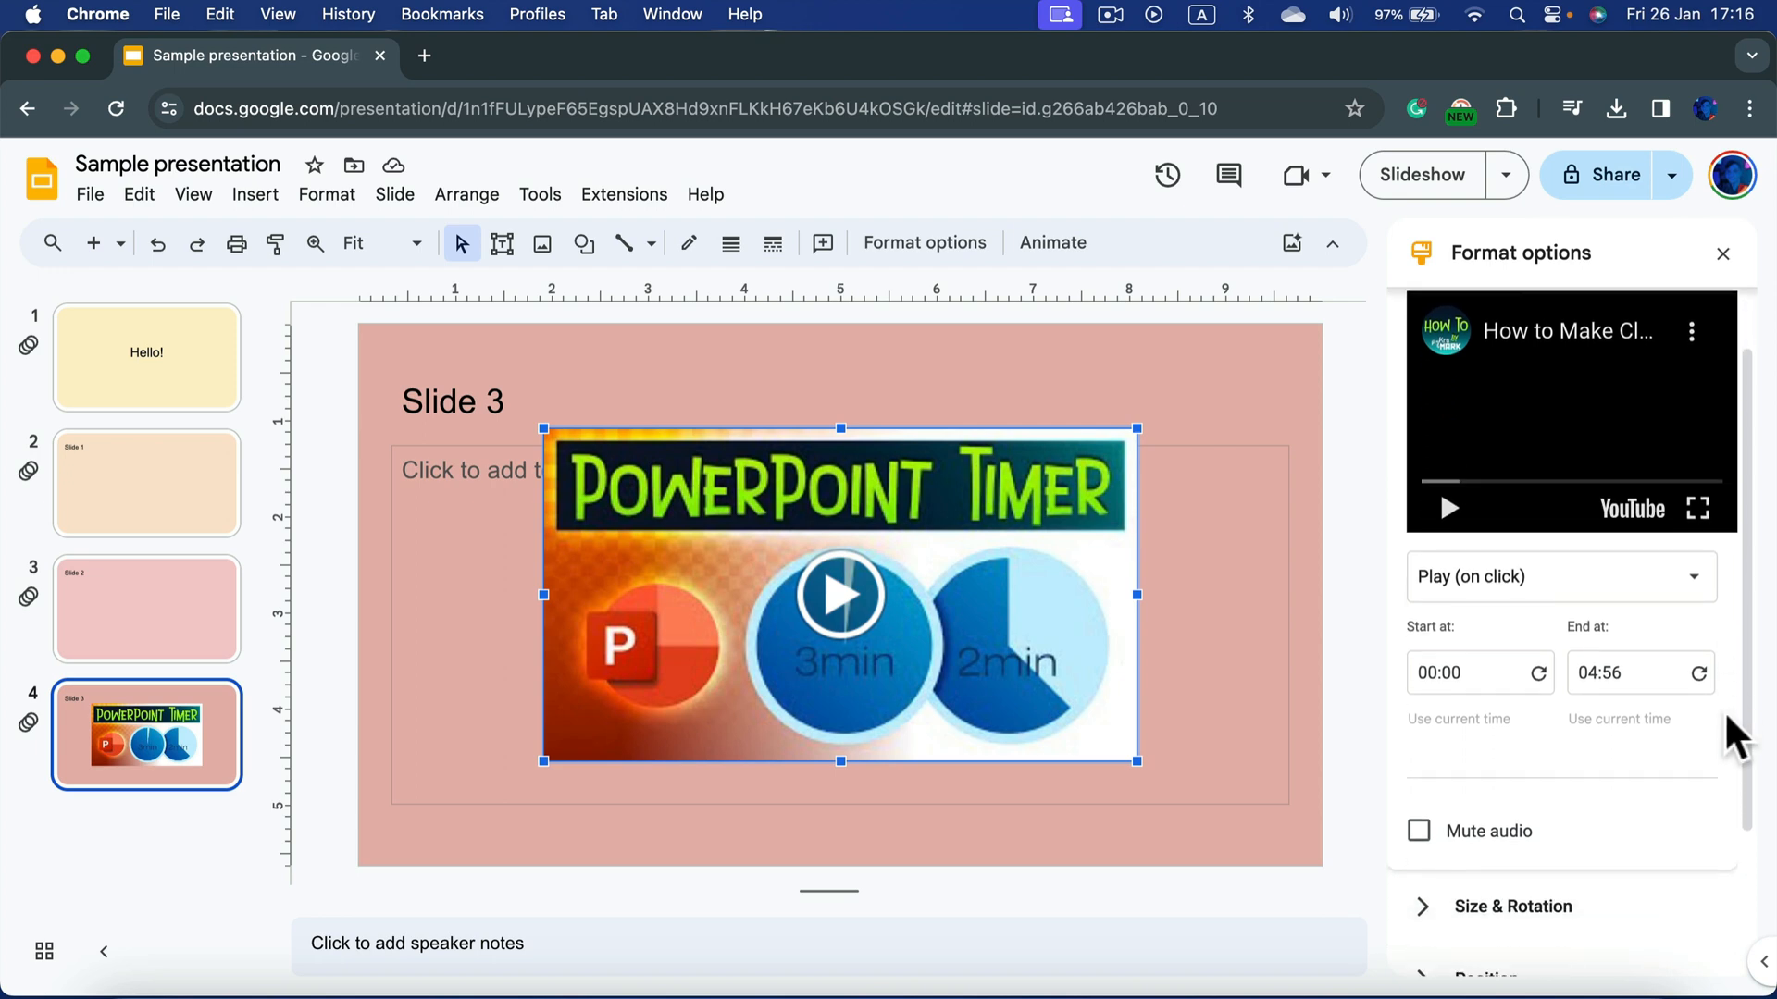
Scroll the Format options panel to Size & Rotation, Position, Drop shadow and Alt Text.
scroll(down, 3)
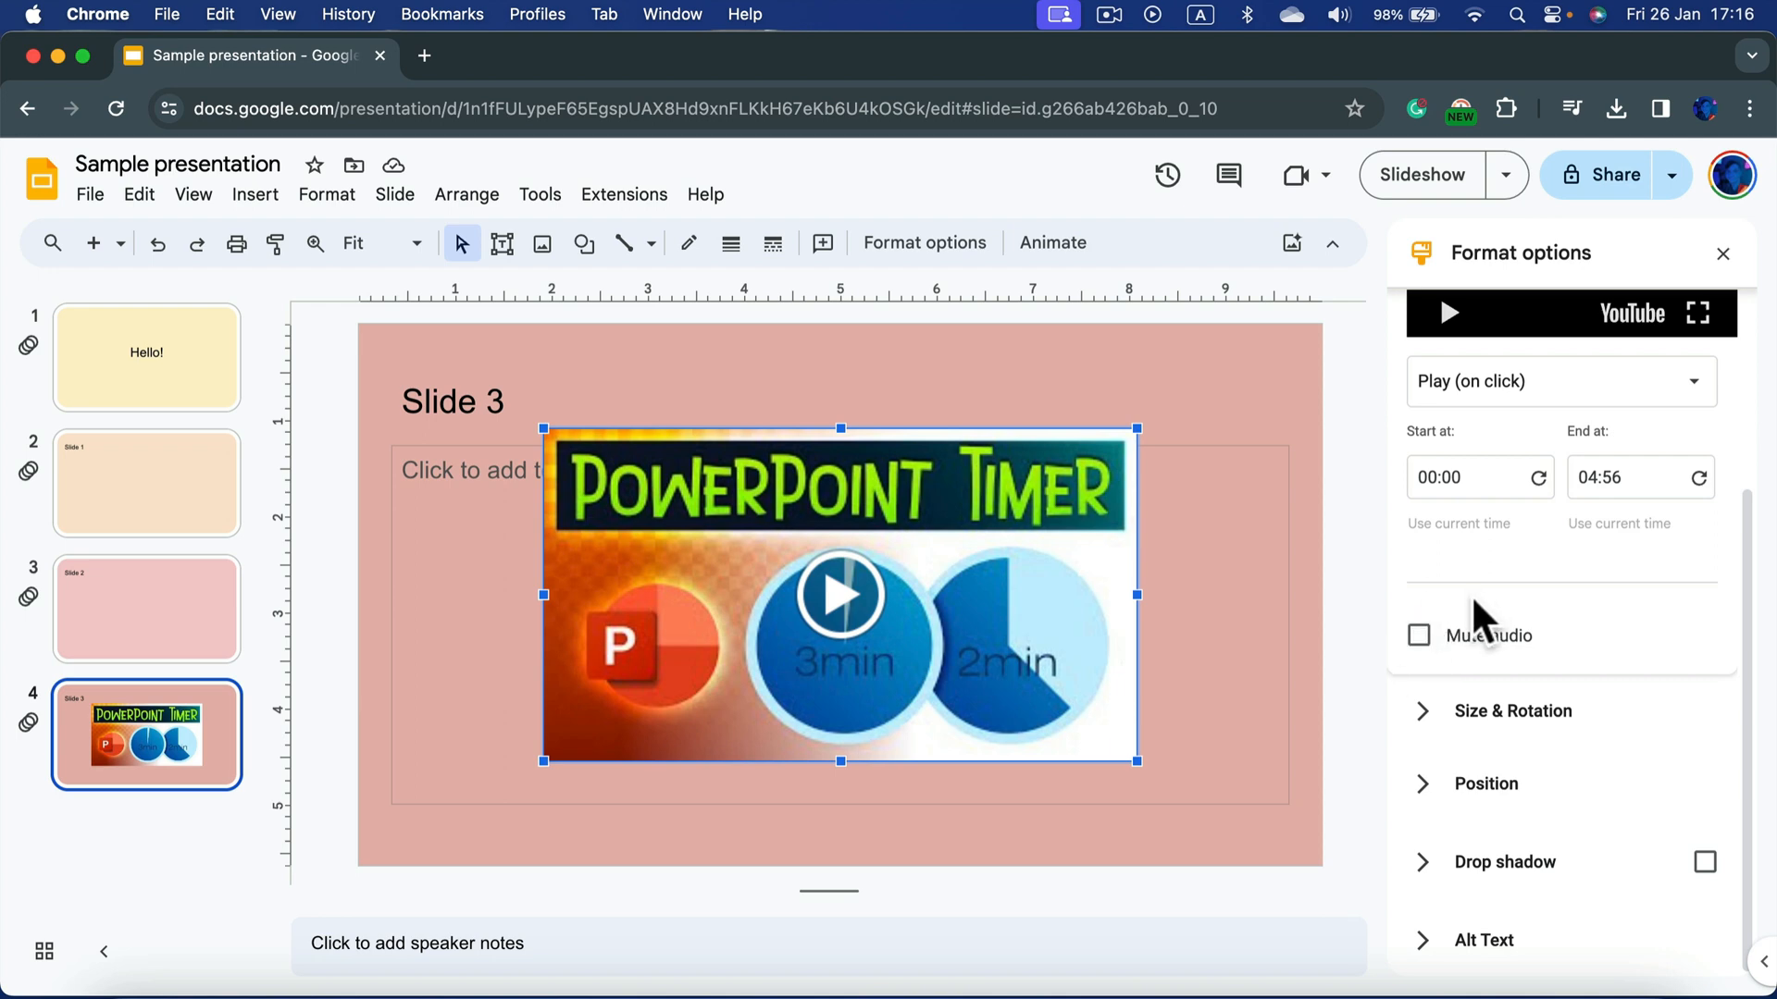
mouse_move(1485, 622)
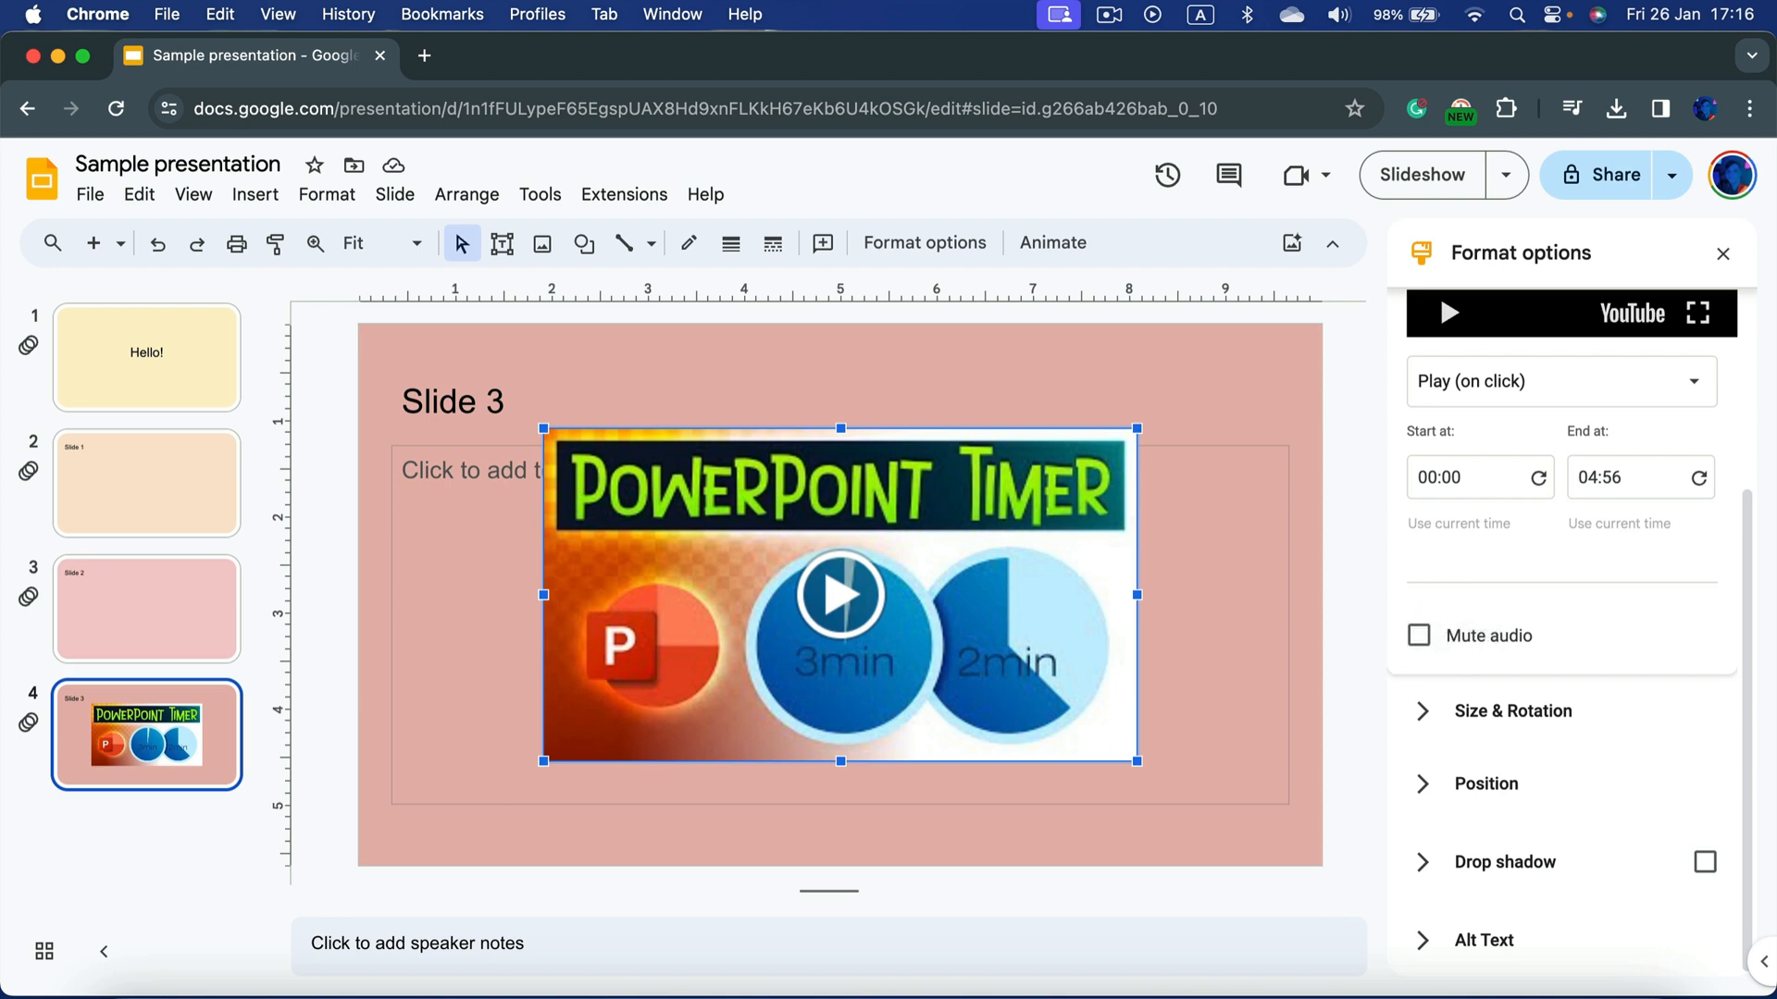